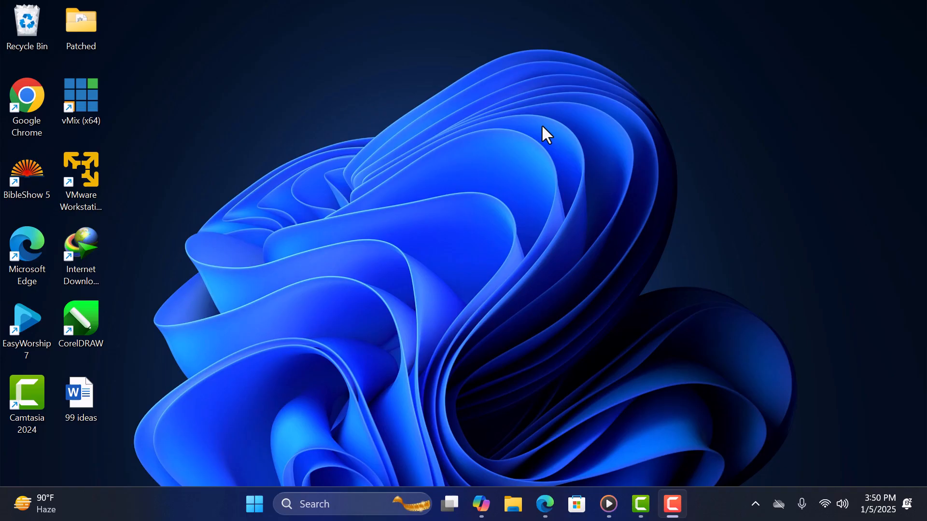
Launch msconfig from the Run dialog to start System Configuration.
key("win+r")
type("msconfi")
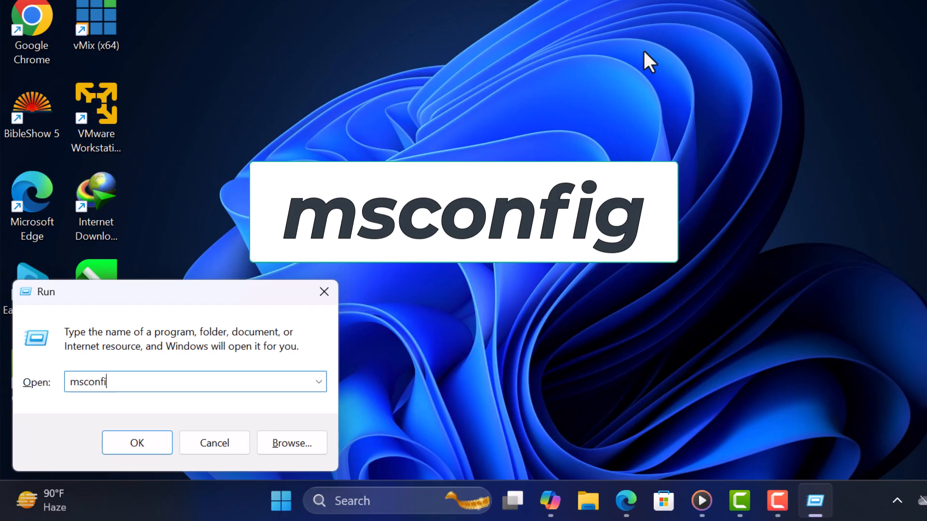
type("g")
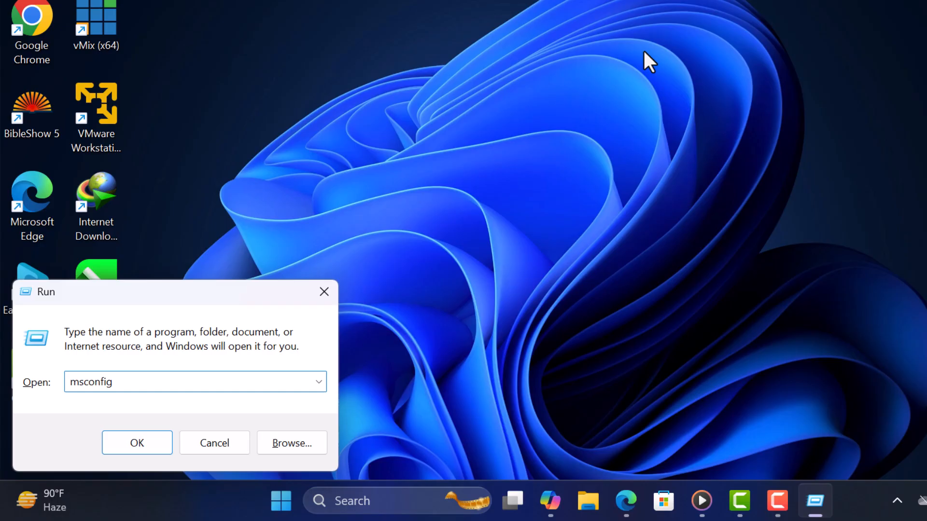
left_click(136, 444)
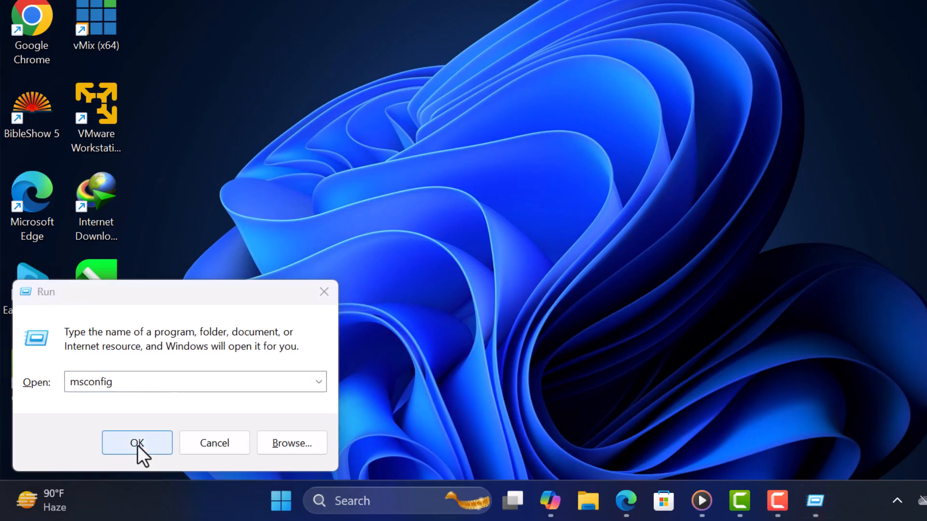
Go to the Boot settings for Windows 11 and bring up its Advanced options.
left_click(136, 443)
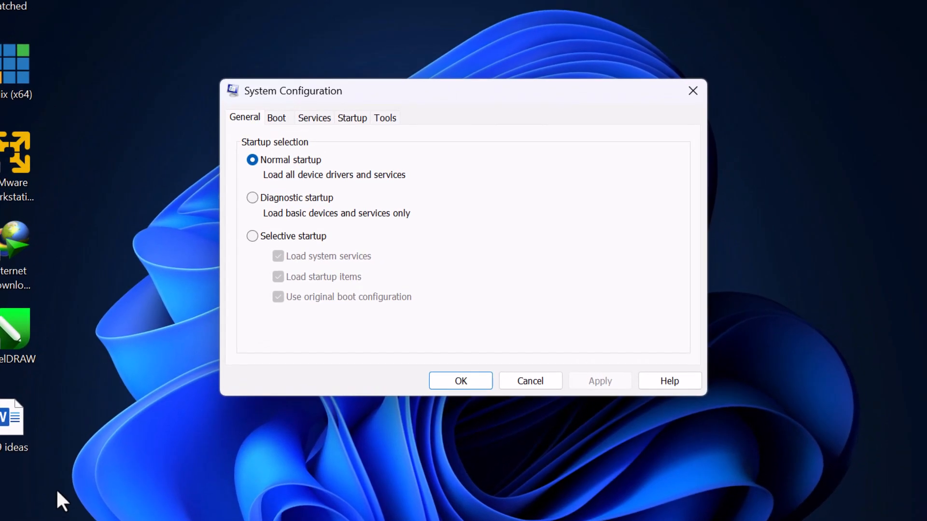
left_click(276, 117)
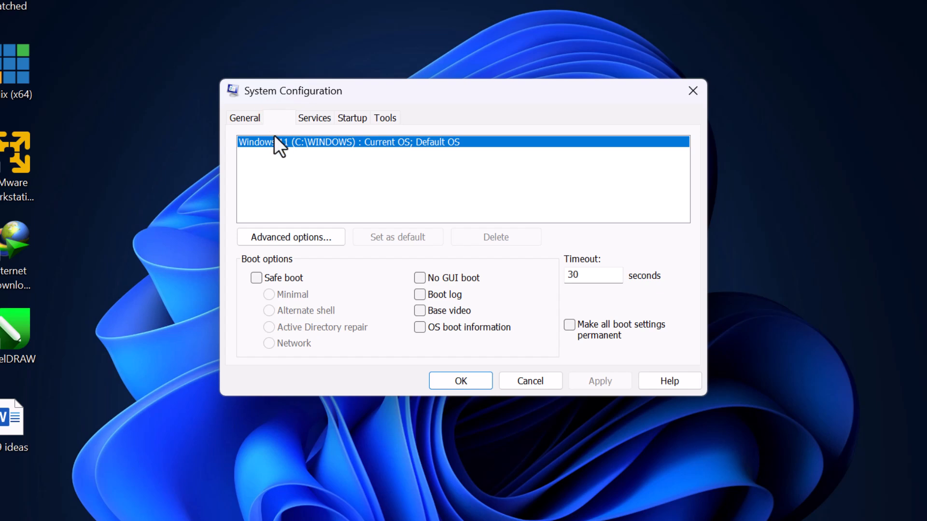
left_click(291, 238)
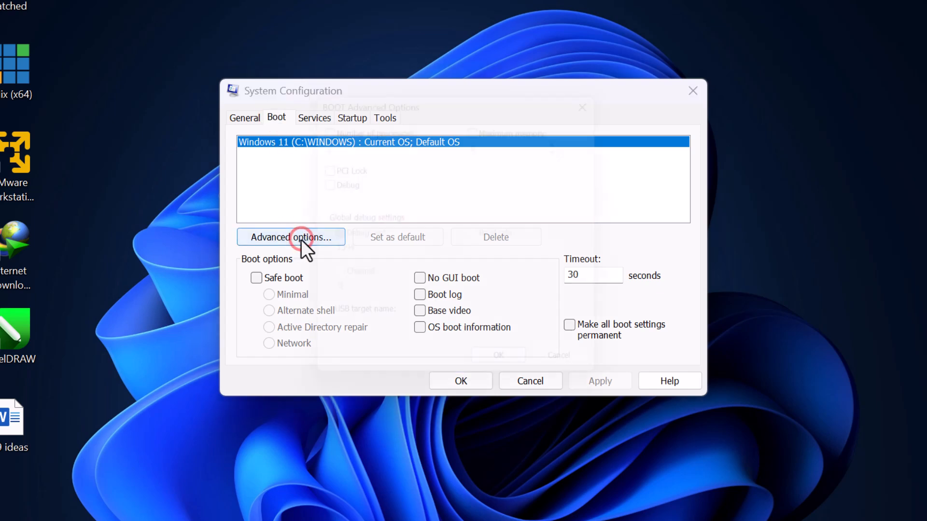
Enable the Number of processors limit and set it to 4, confirming Advanced Options.
left_click(291, 238)
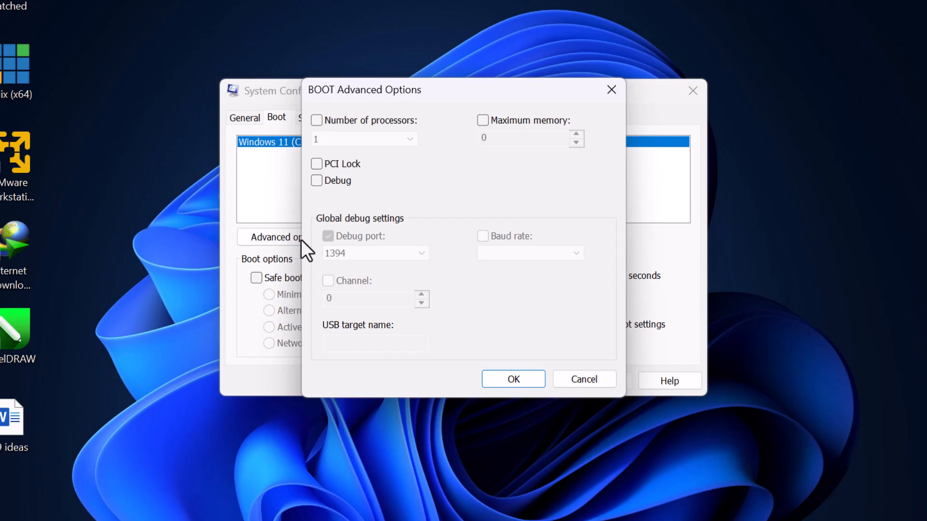
left_click(317, 121)
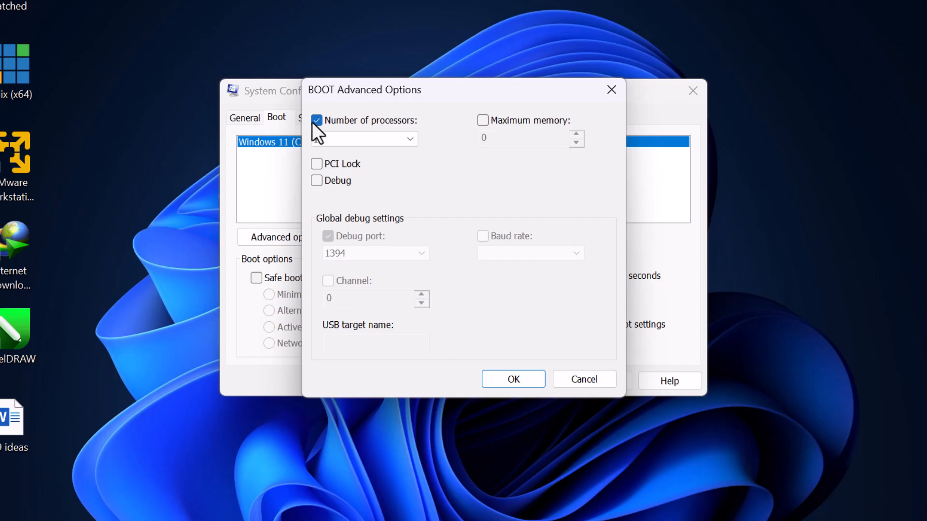
left_click(409, 138)
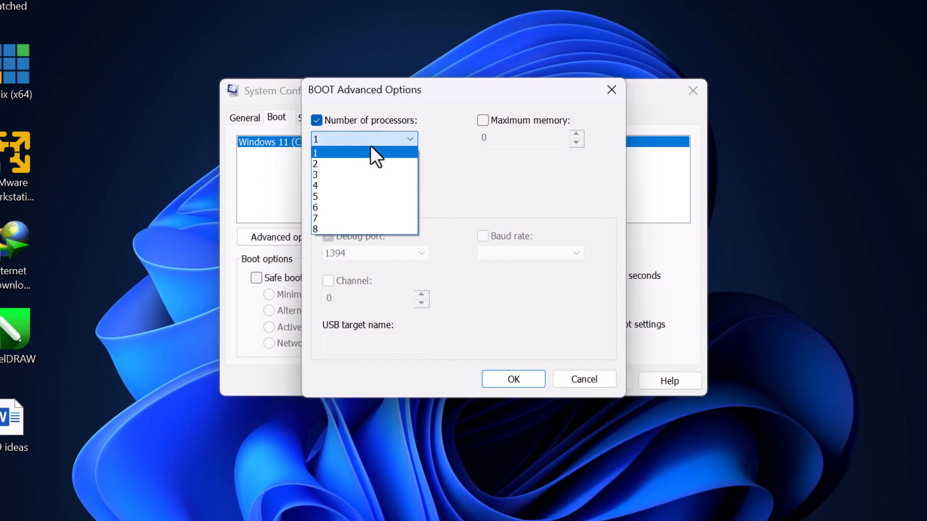
mouse_move(352, 185)
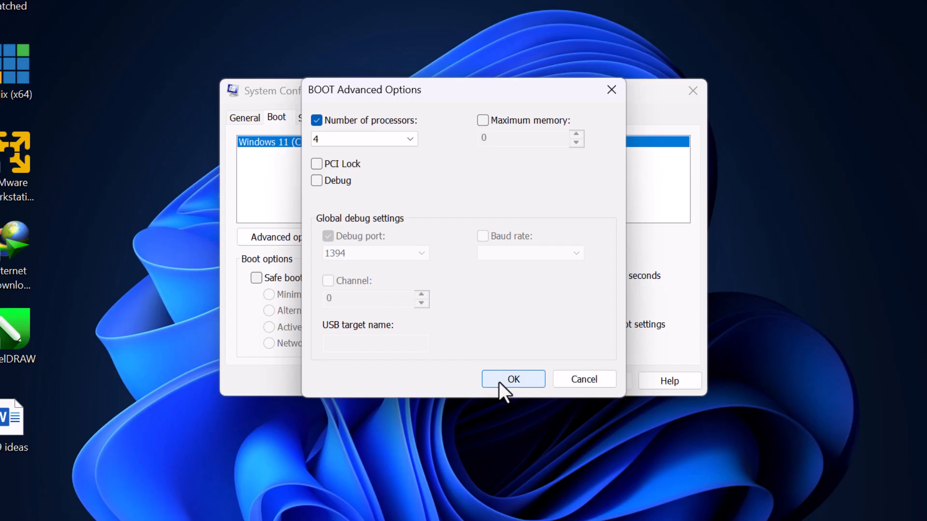
left_click(513, 379)
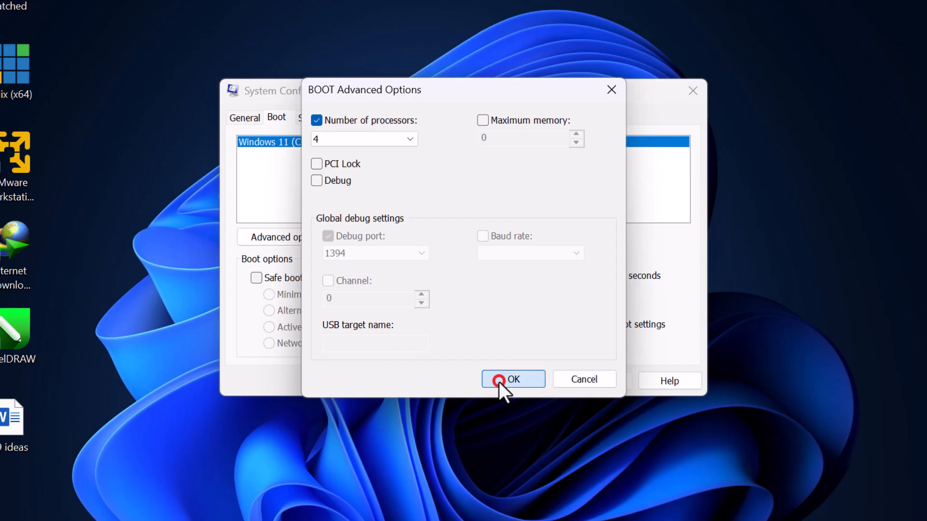
left_click(512, 378)
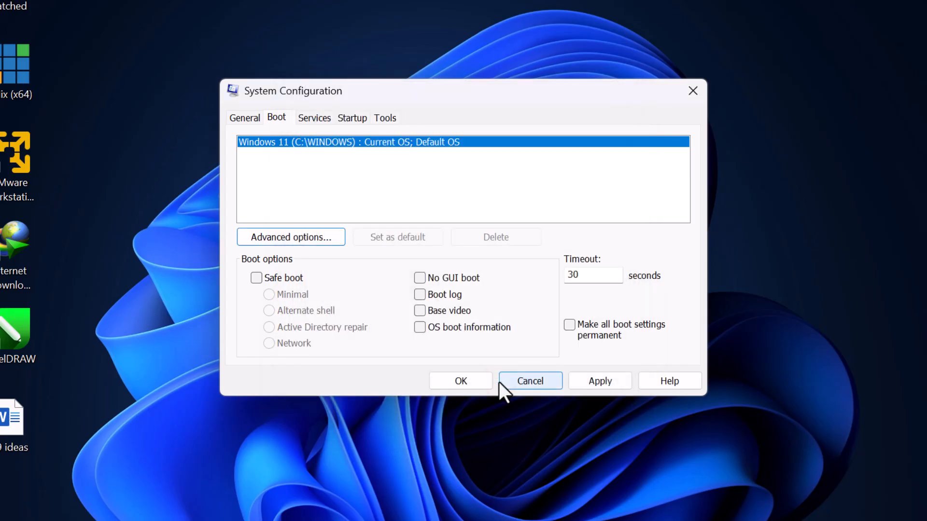
Apply and save the boot settings so System Configuration prompts to restart.
left_click(599, 381)
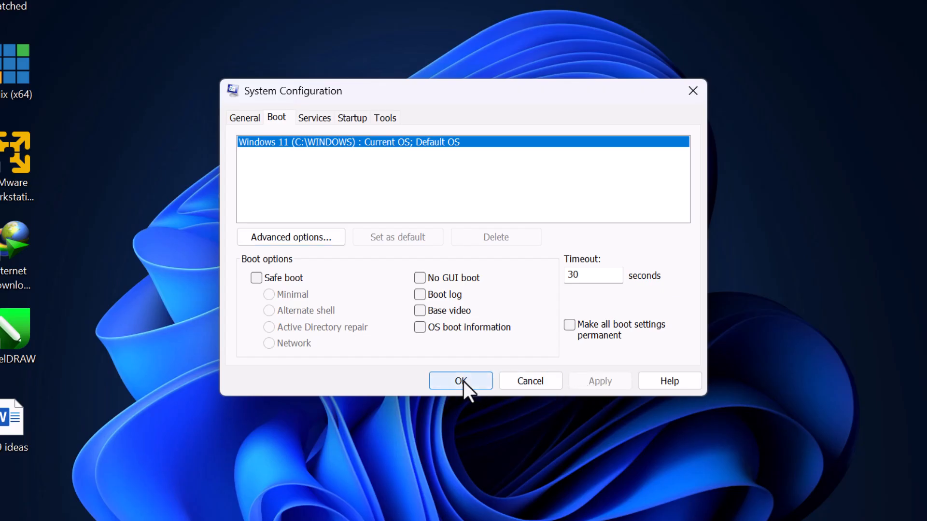
left_click(460, 380)
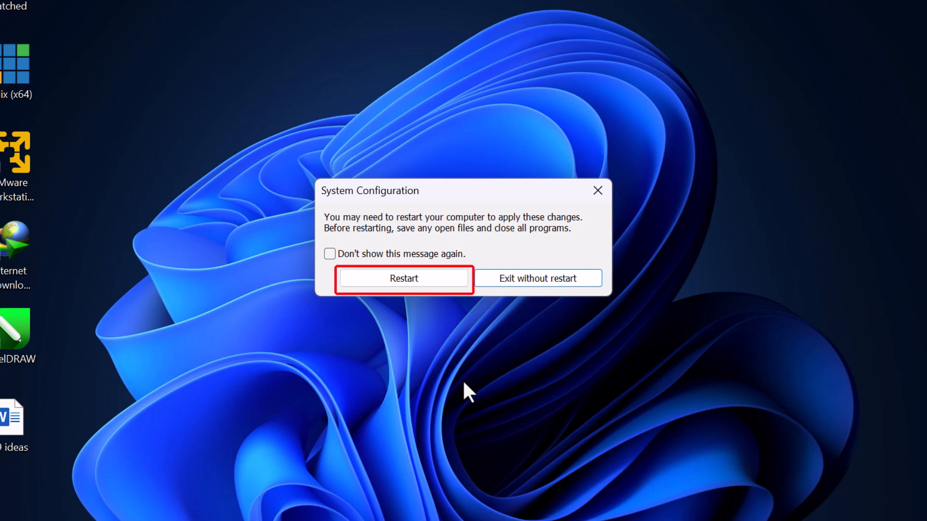
mouse_move(440, 354)
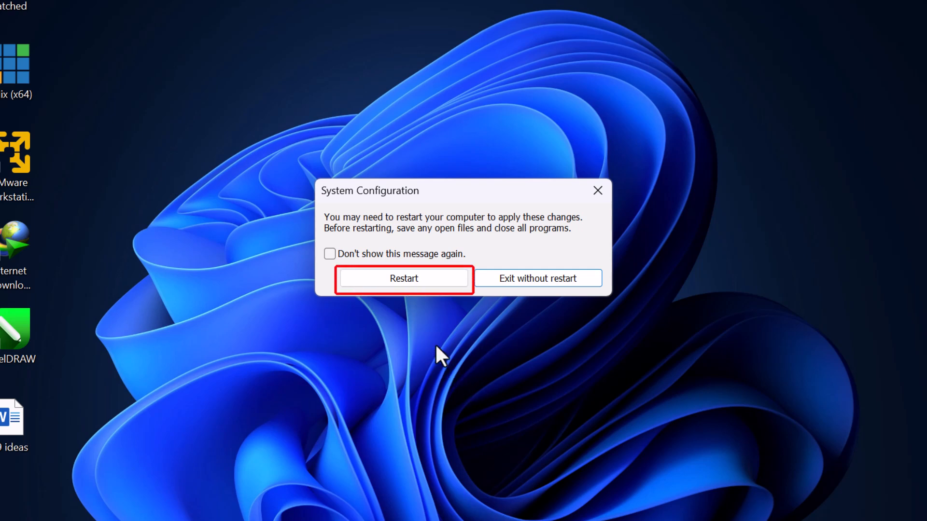